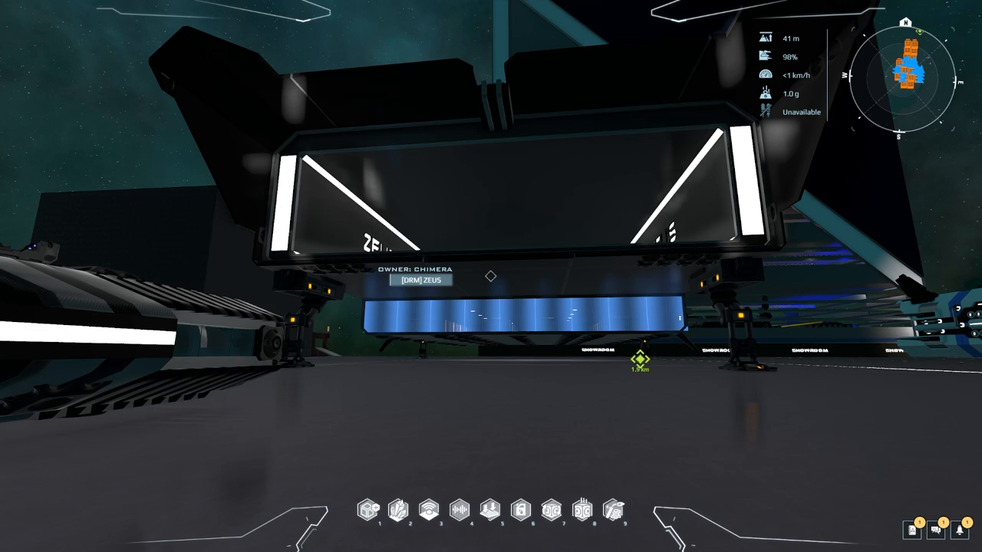
Open rights management, switch to the ChimerA organization, and start a new blank policy.
{"action": "key", "text": "f2"}
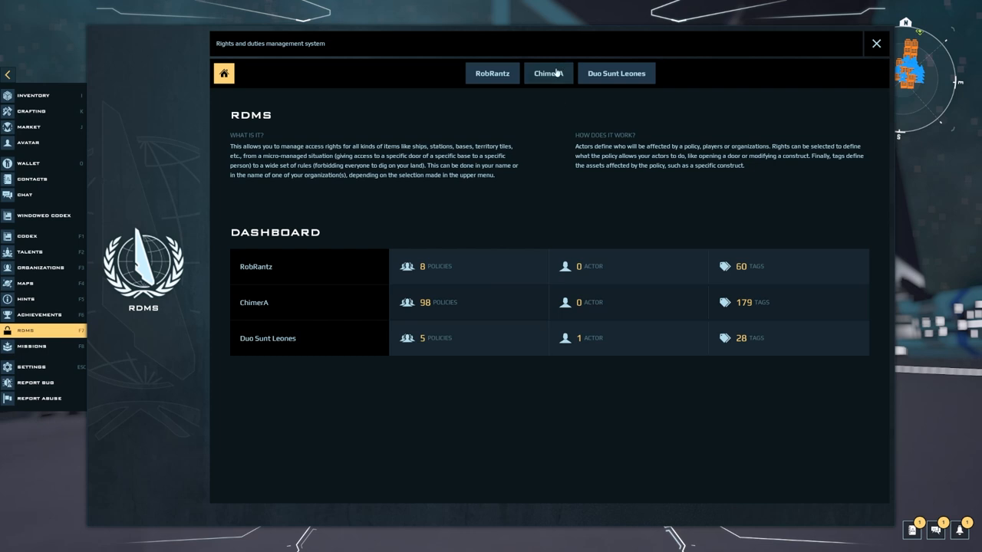
{"action": "left_click", "coordinate": [548, 72]}
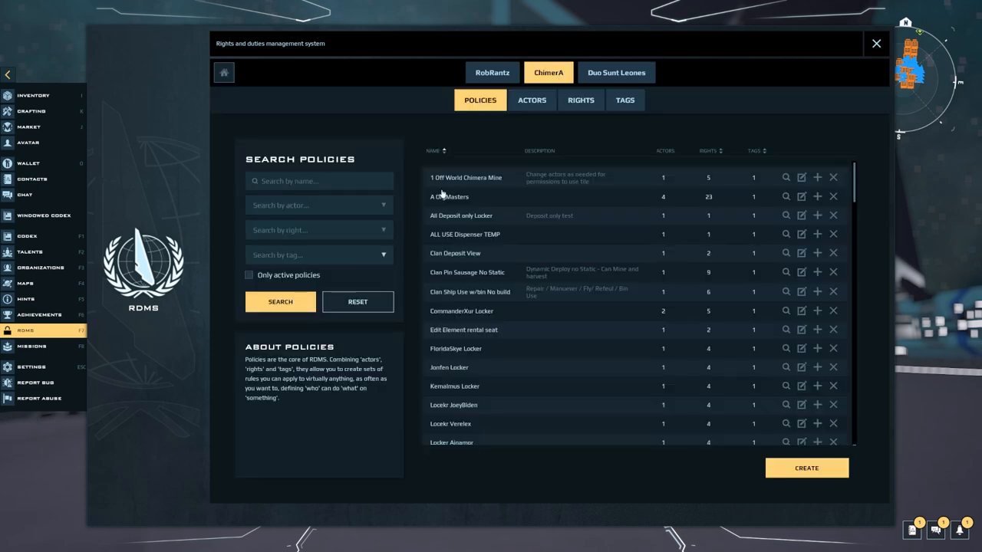
{"action": "left_click", "coordinate": [806, 468]}
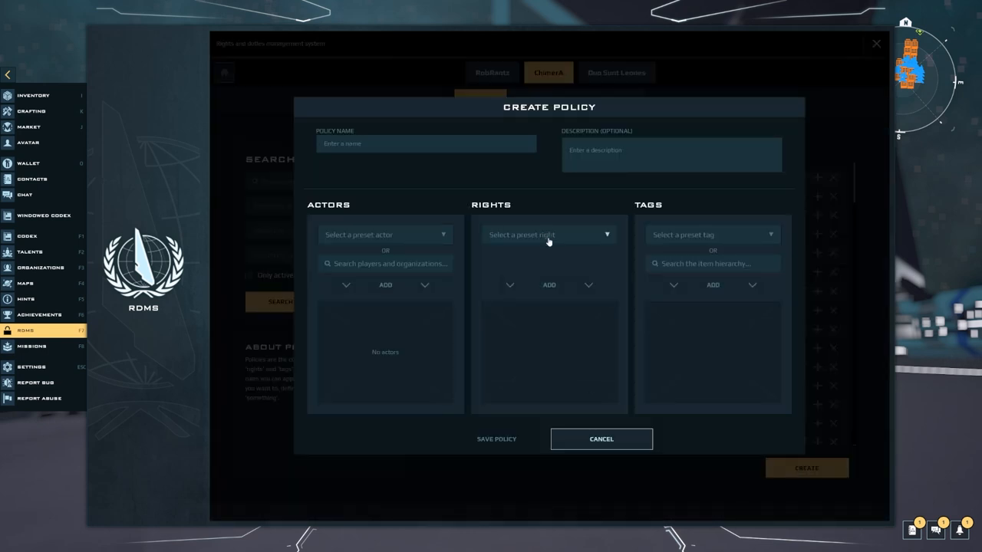
Browse the preset rights dropdown, scrolling past options like Board construct and Dock construct.
{"action": "left_click", "coordinate": [549, 235]}
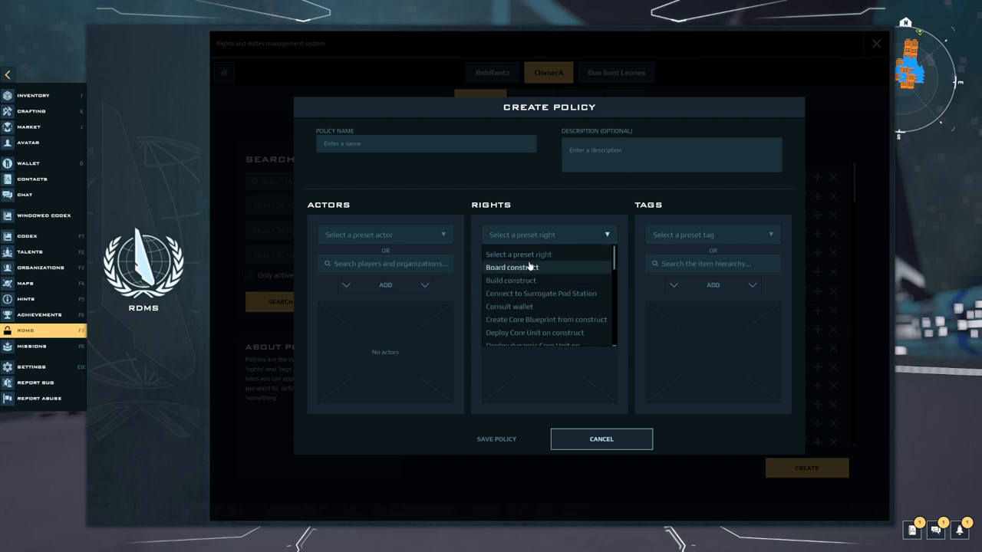
{"action": "mouse_move", "coordinate": [513, 268]}
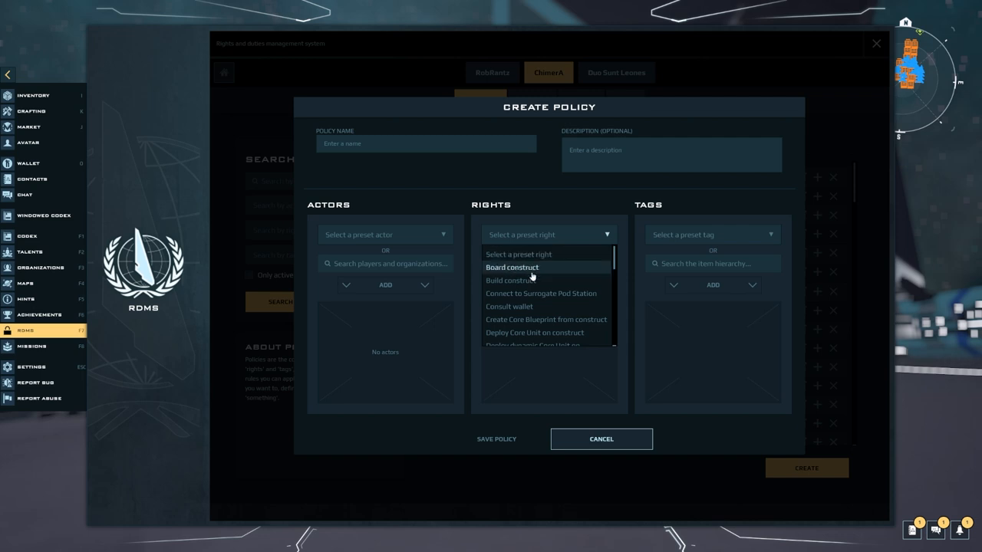
{"action": "scroll", "scroll_direction": "down", "scroll_amount": 3}
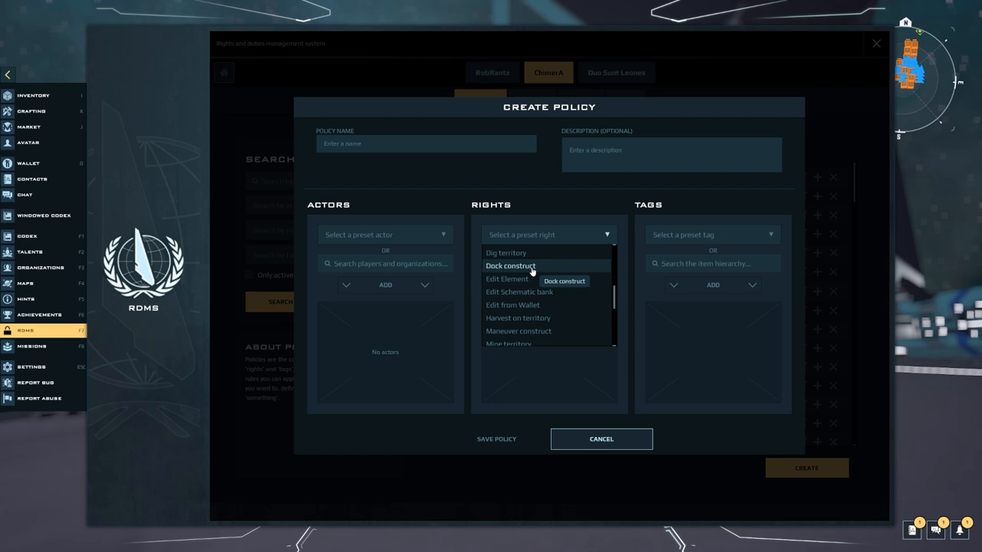
{"action": "mouse_move", "coordinate": [479, 374]}
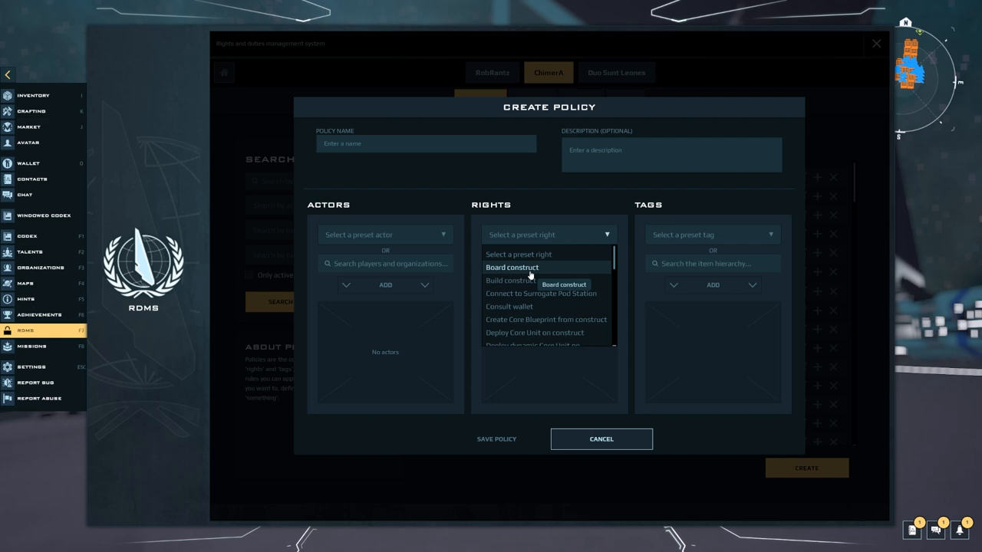
{"action": "mouse_move", "coordinate": [510, 307]}
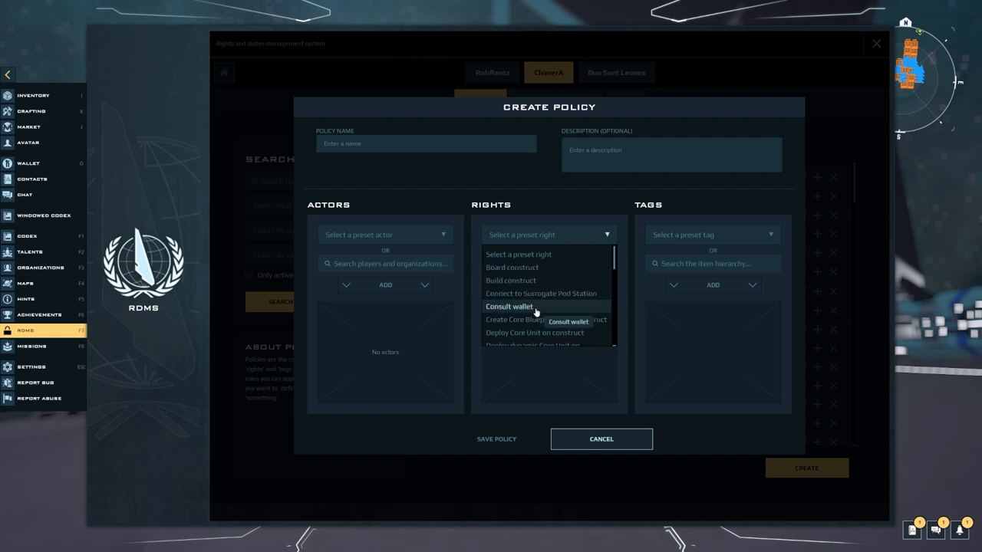
{"action": "scroll", "scroll_direction": "down", "scroll_amount": 3}
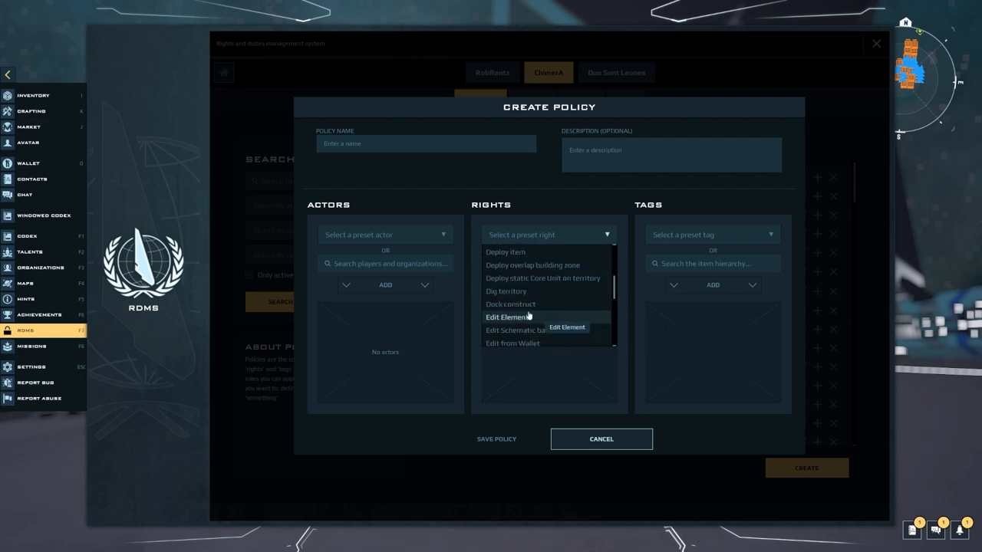
{"action": "mouse_move", "coordinate": [510, 304]}
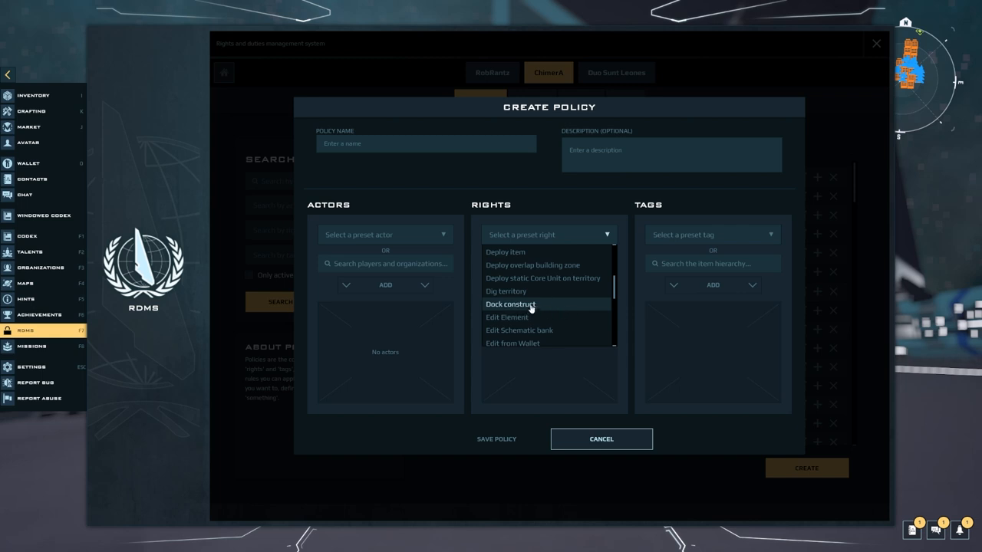
{"action": "mouse_move", "coordinate": [532, 305]}
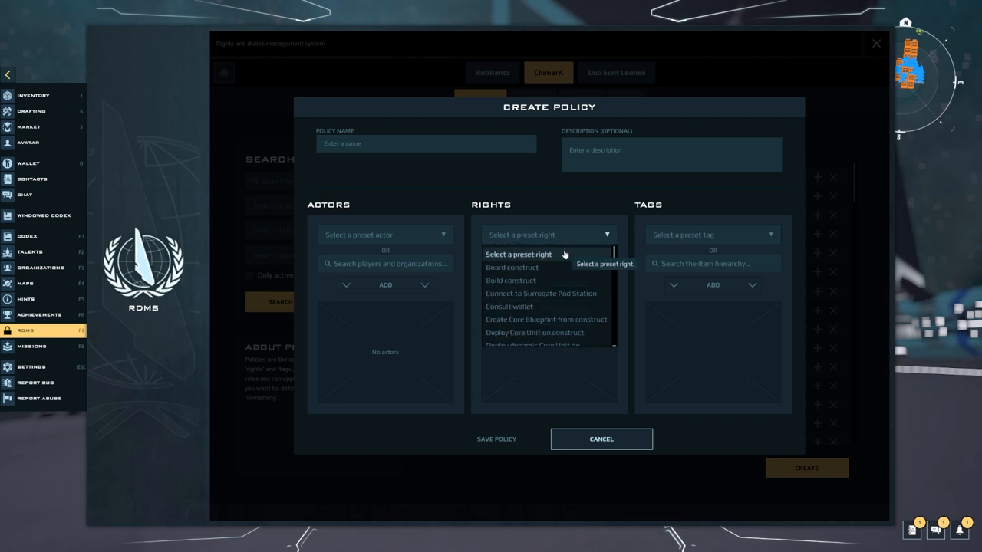
{"action": "mouse_move", "coordinate": [535, 267]}
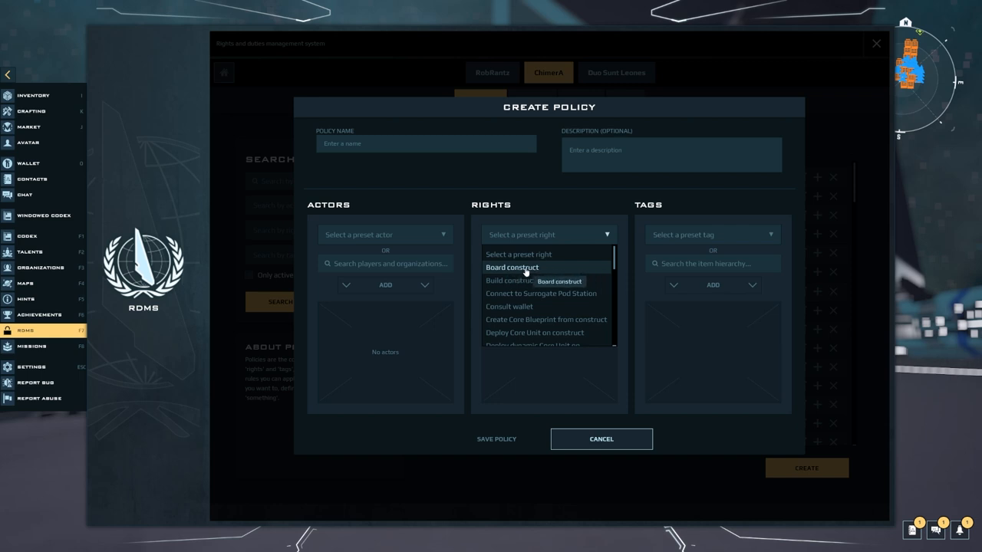
{"action": "mouse_move", "coordinate": [525, 274]}
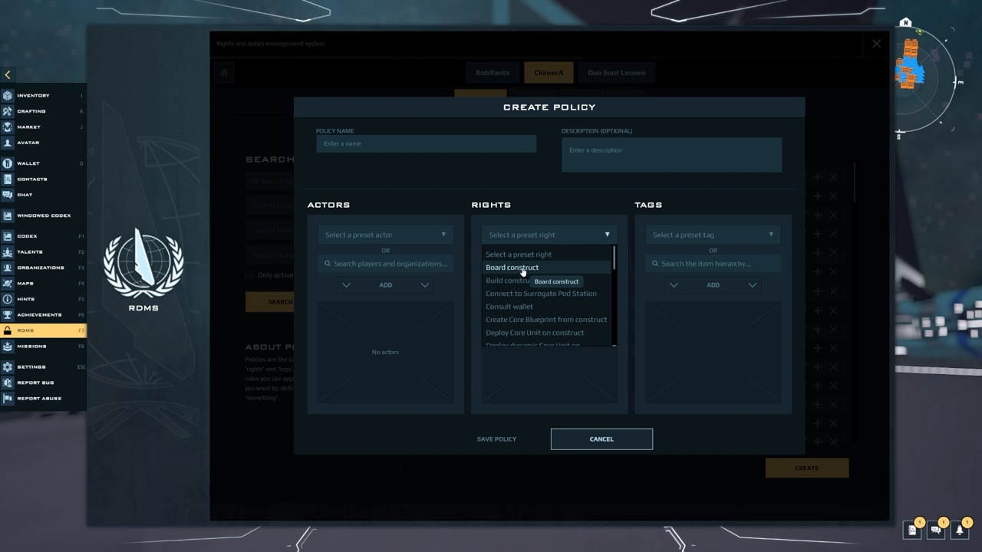
{"action": "mouse_move", "coordinate": [523, 269]}
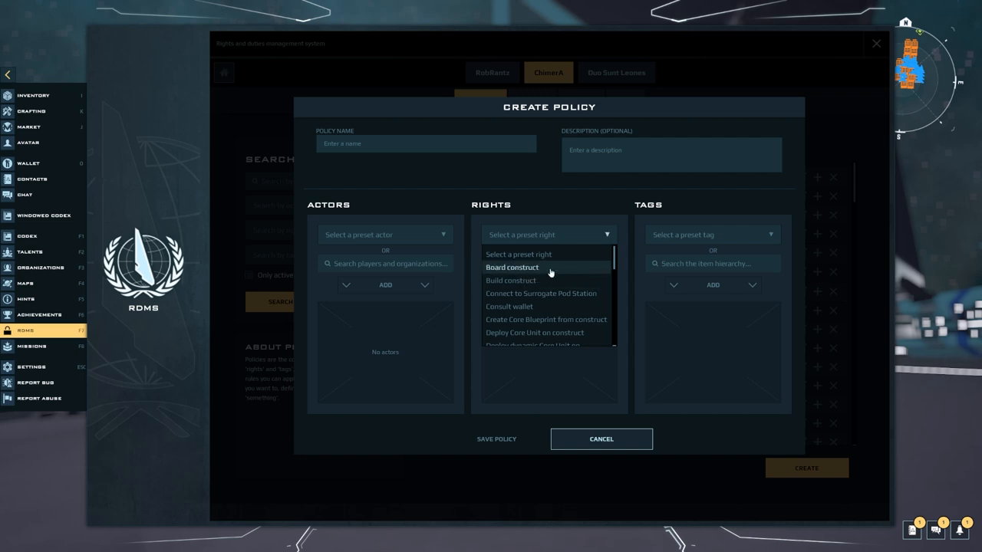
{"action": "mouse_move", "coordinate": [550, 268]}
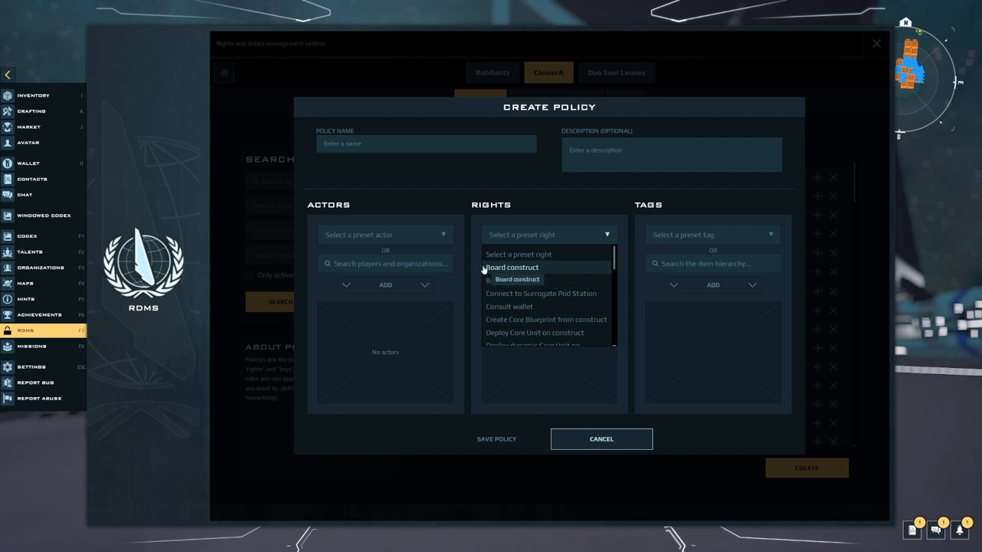
{"action": "mouse_move", "coordinate": [537, 268]}
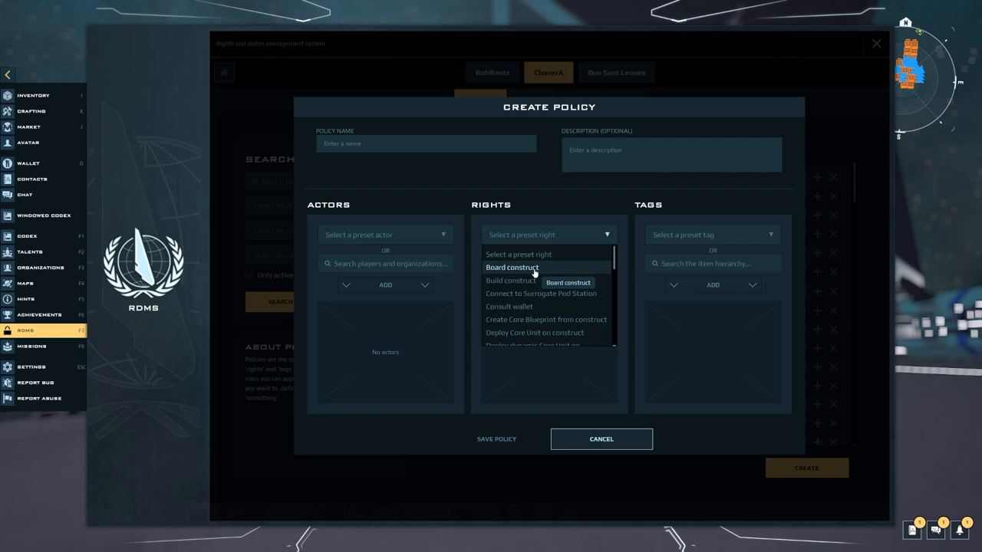
{"action": "mouse_move", "coordinate": [526, 368]}
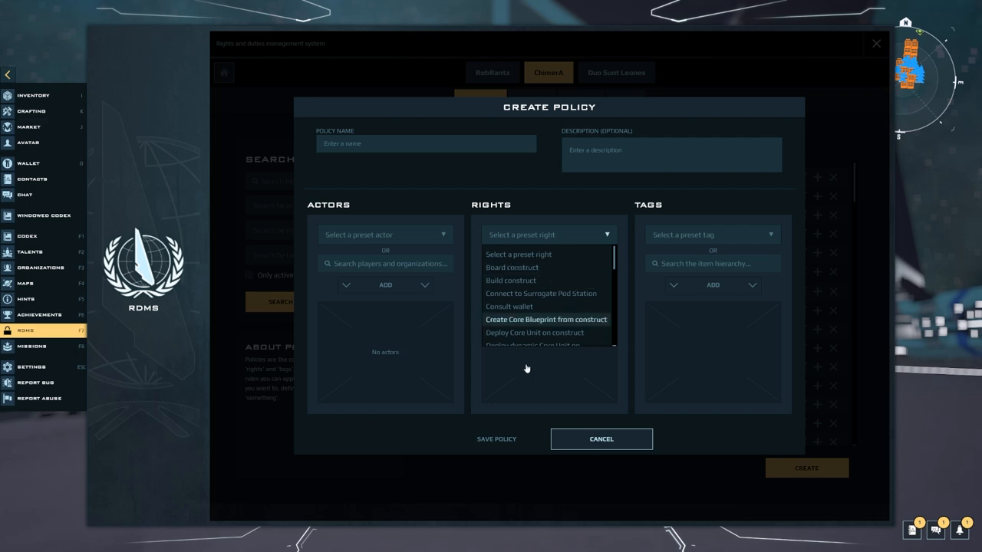
{"action": "scroll", "scroll_direction": "down", "scroll_amount": 3}
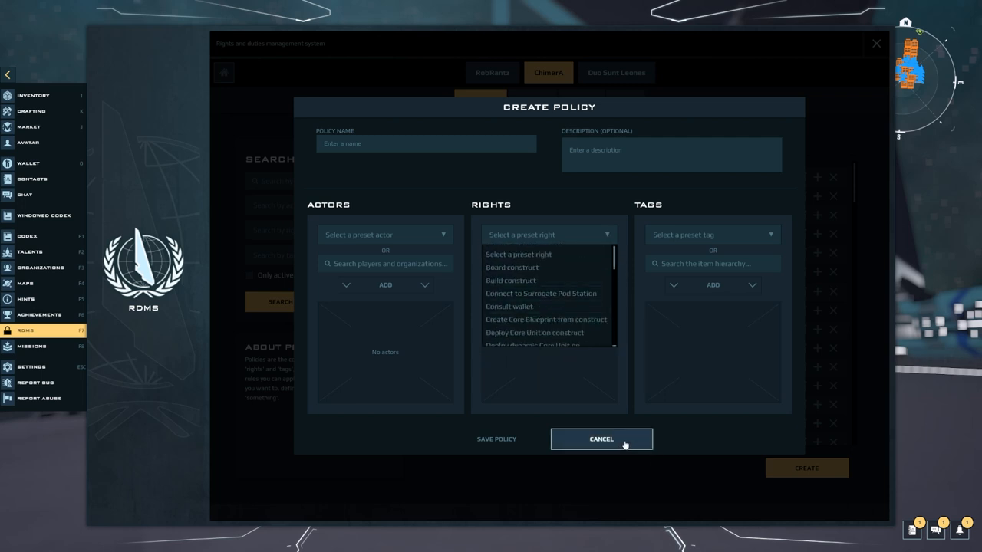
Cancel the blank ChimerA policy draft and close the rights management window.
{"action": "left_click", "coordinate": [601, 439]}
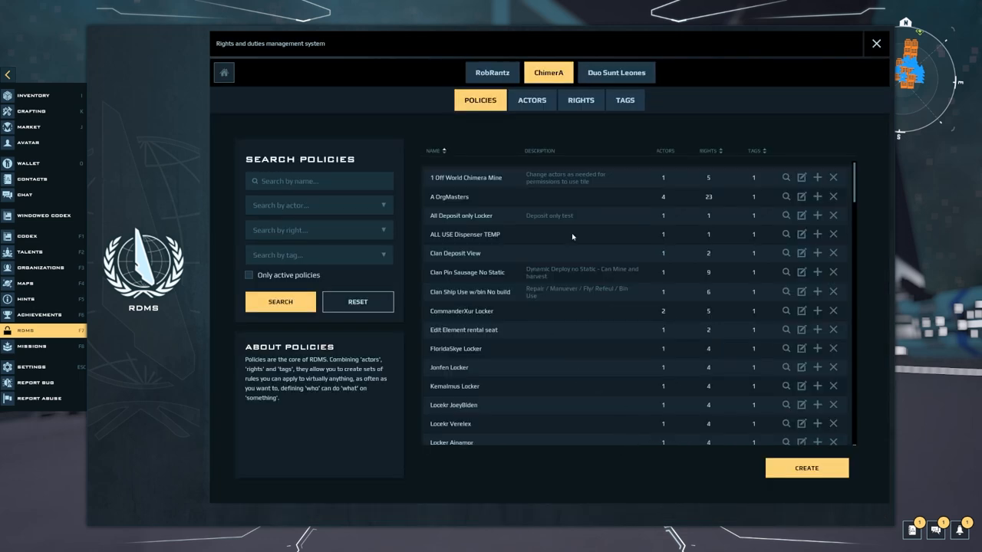
{"action": "mouse_move", "coordinate": [807, 132]}
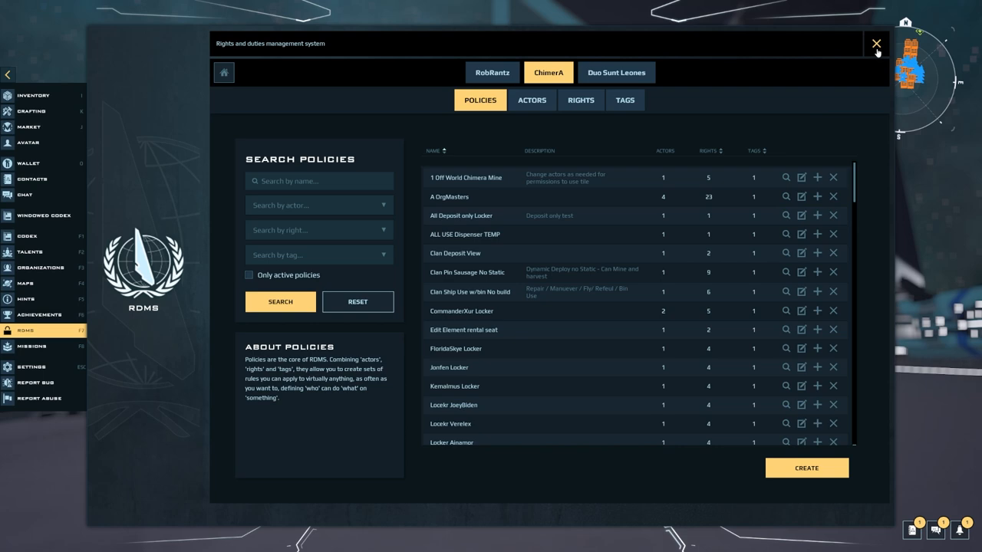
{"action": "left_click", "coordinate": [876, 43]}
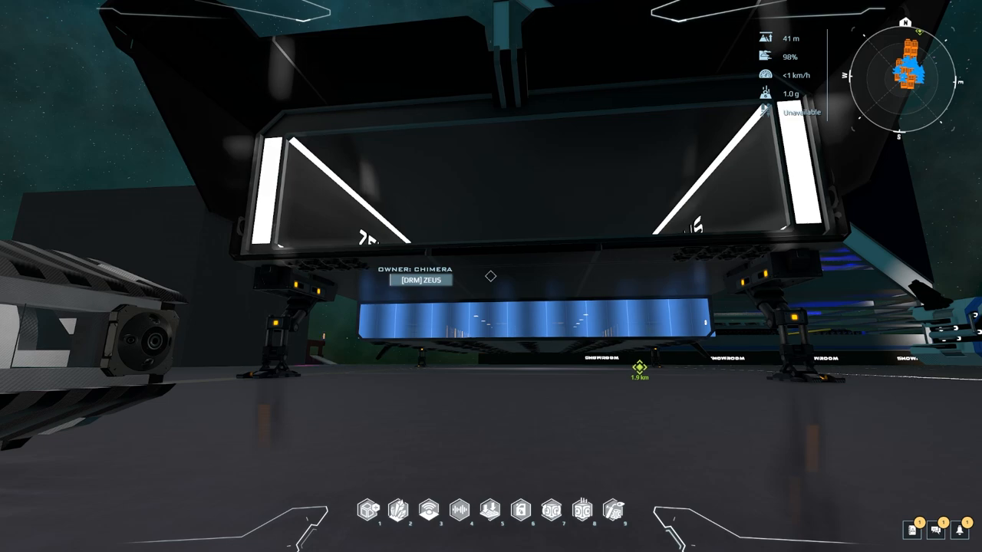
{"action": "key", "text": "7"}
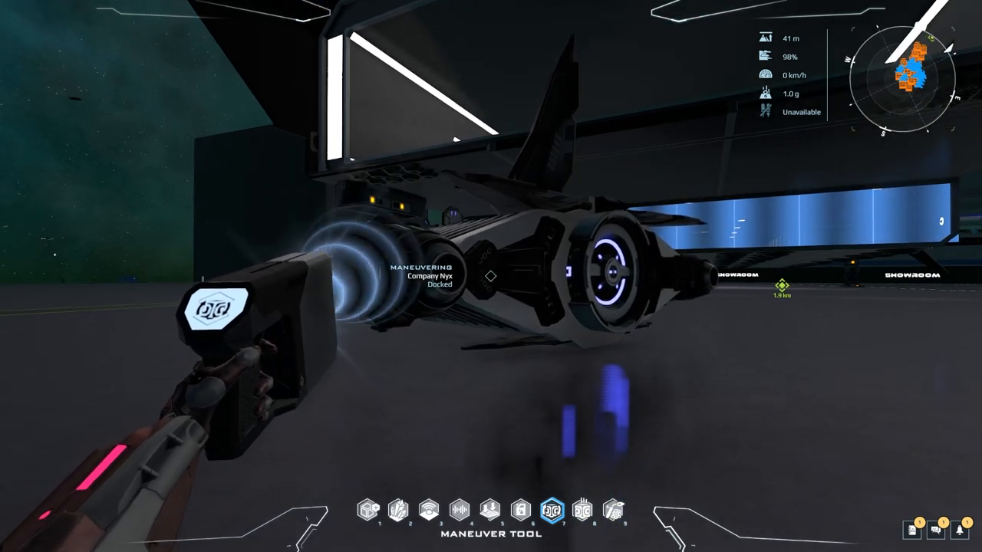
{"action": "mouse_move", "coordinate": [491, 276]}
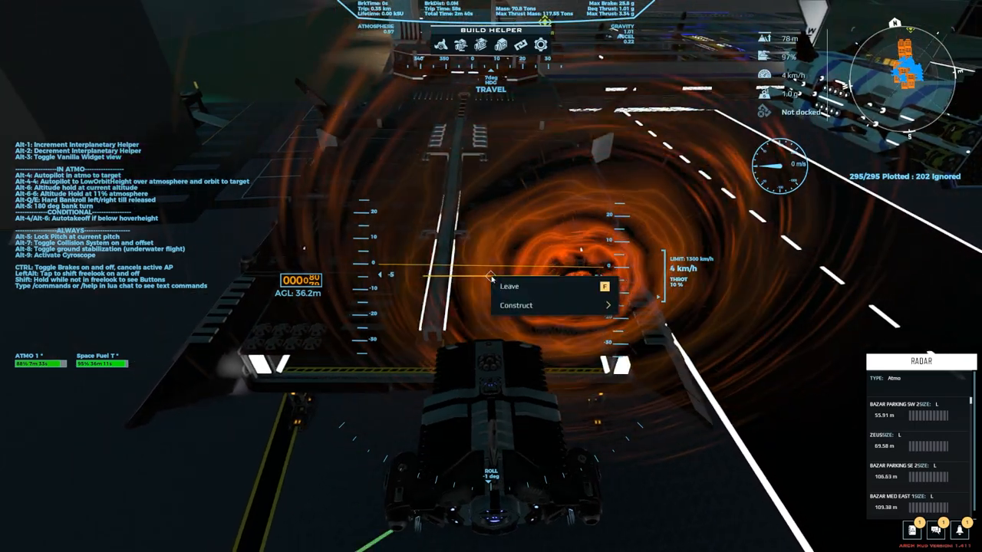
{"action": "mouse_move", "coordinate": [517, 306]}
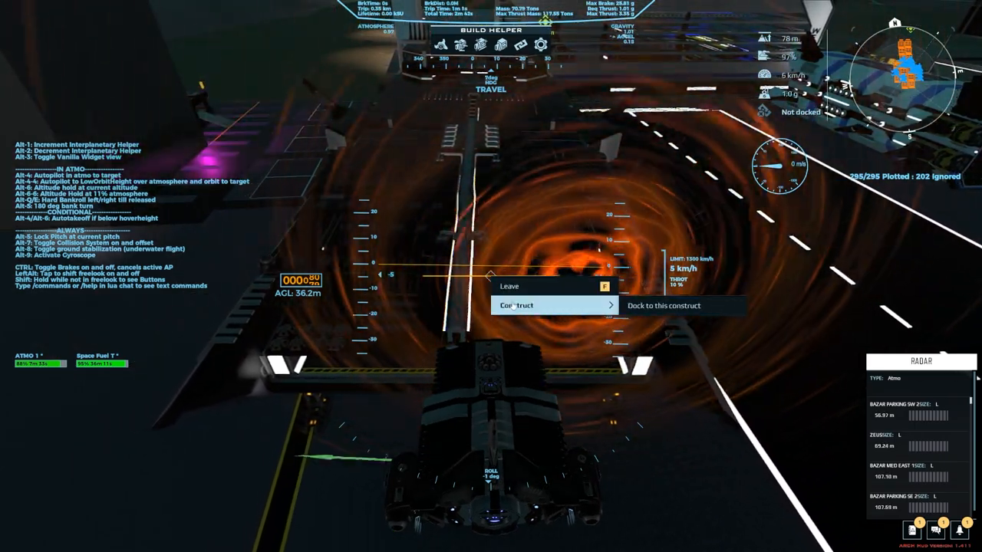
Dock Company Nyx to the Zeus carrier beneath it.
{"action": "left_click", "coordinate": [671, 306]}
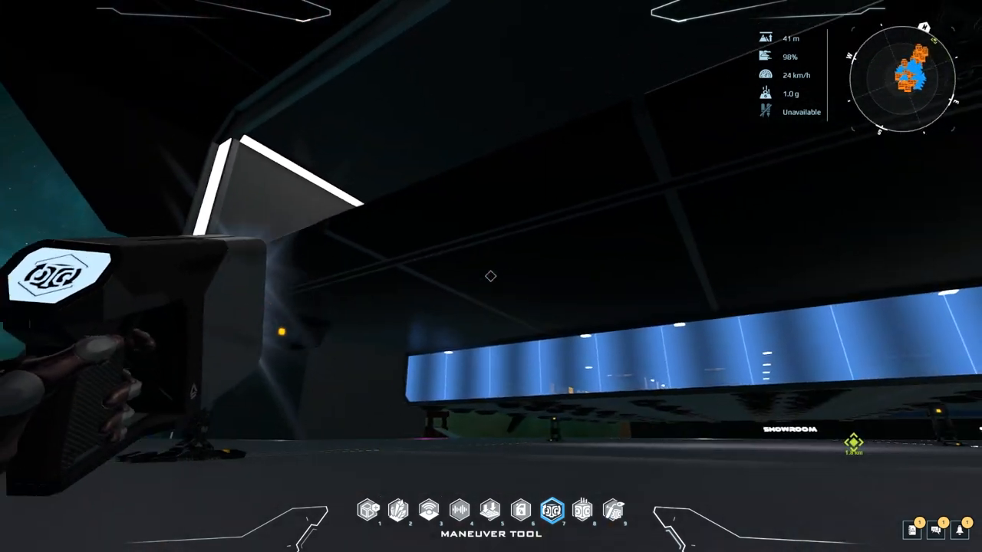
{"action": "mouse_move", "coordinate": [491, 277]}
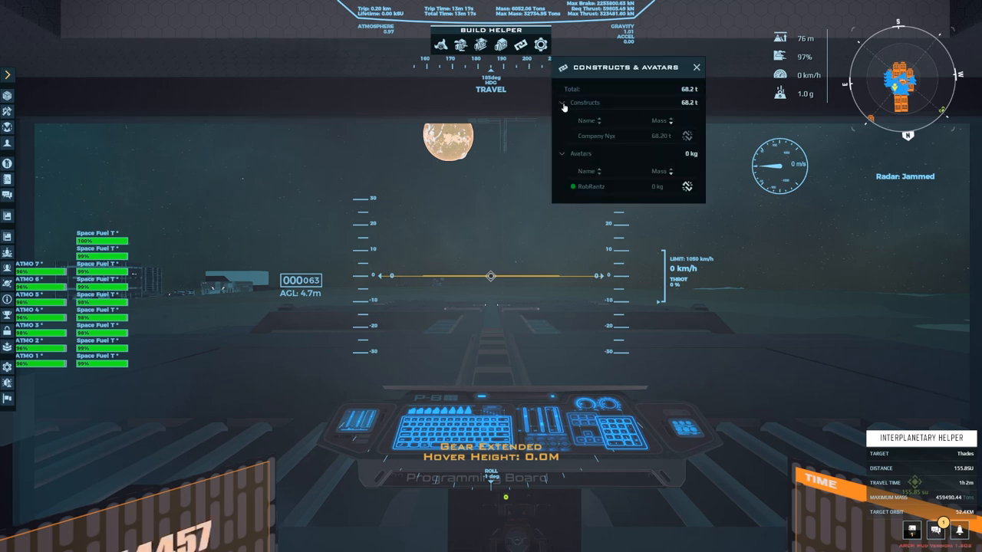
Expand the docked constructs and avatars lists, try undocking Company Nyx, then cancel deboarding.
{"action": "left_click", "coordinate": [563, 102]}
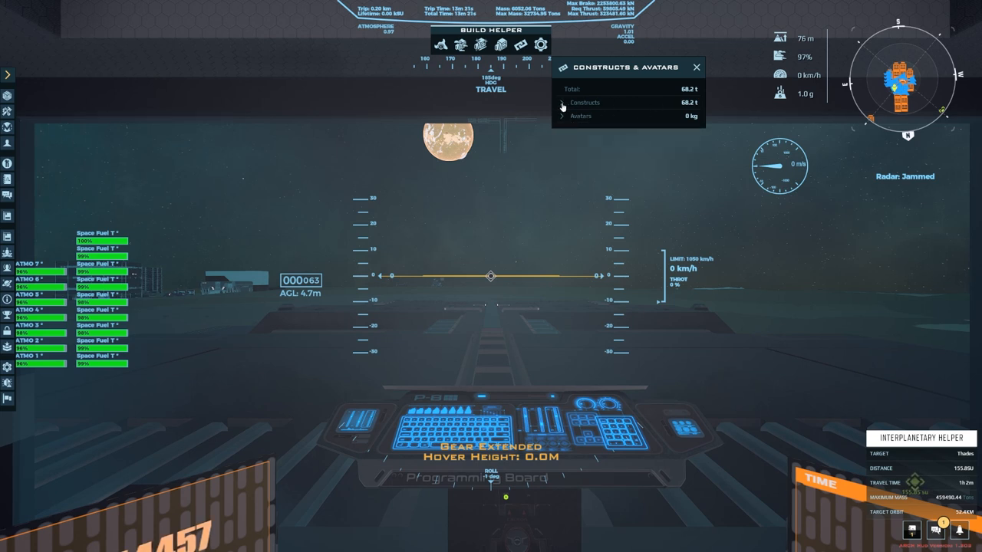
{"action": "left_click", "coordinate": [562, 102]}
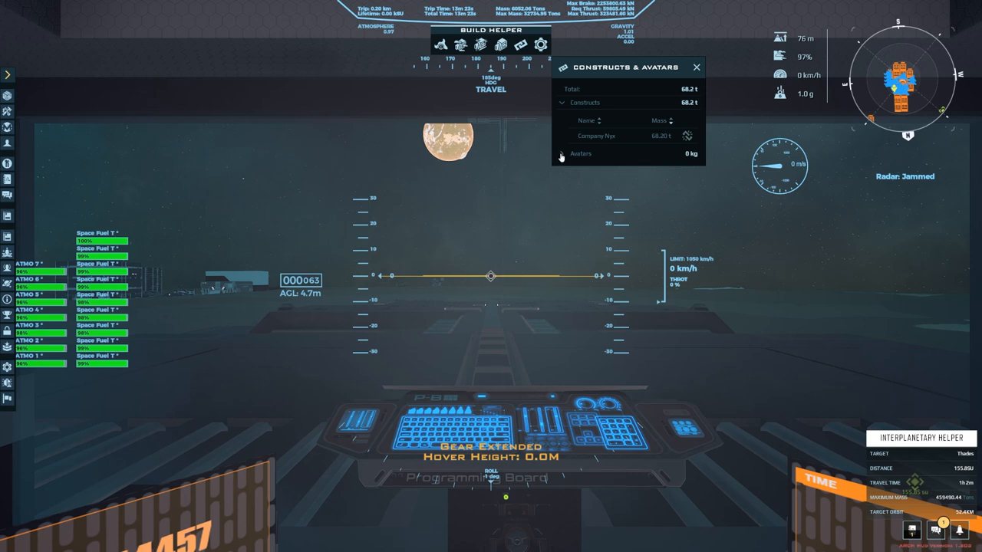
{"action": "left_click", "coordinate": [582, 154]}
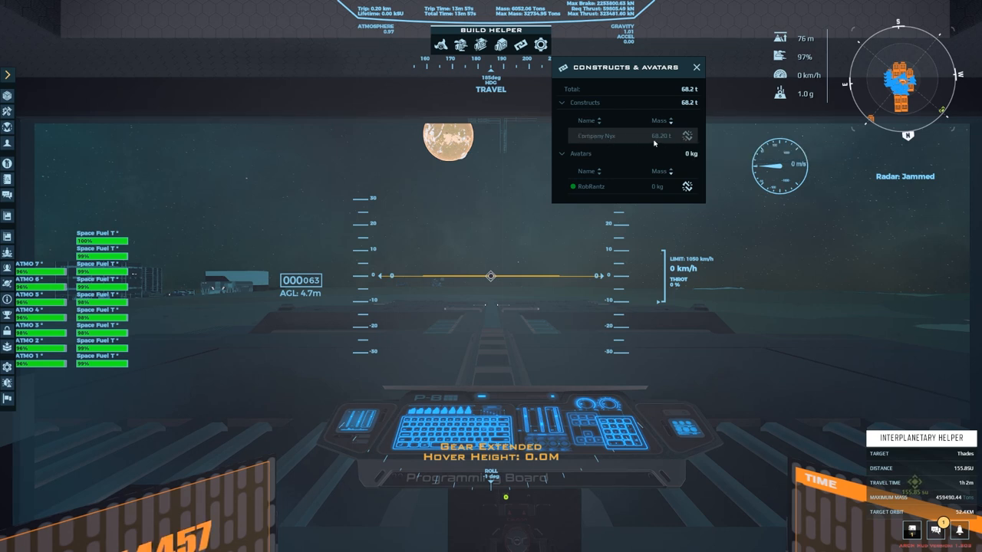
{"action": "left_click", "coordinate": [687, 136]}
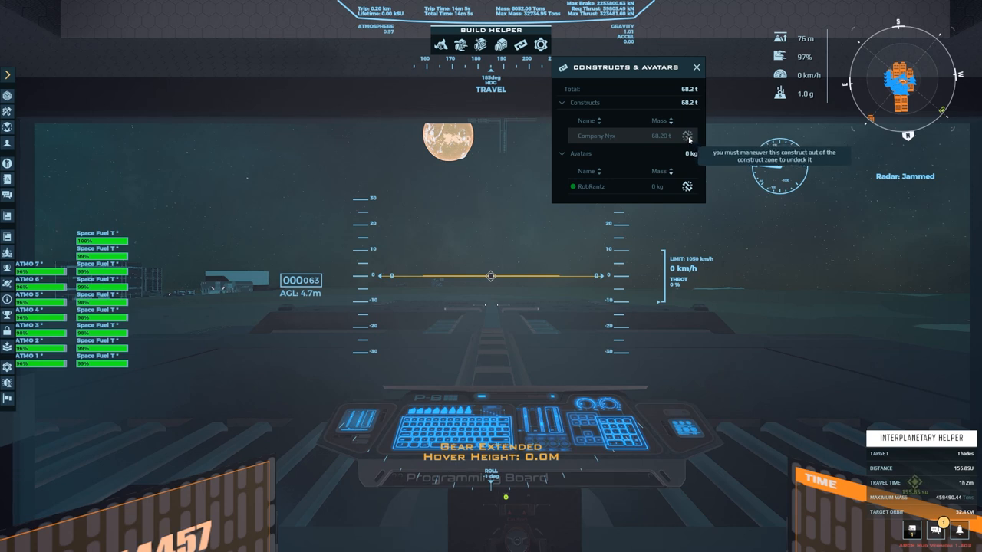
{"action": "mouse_move", "coordinate": [690, 132]}
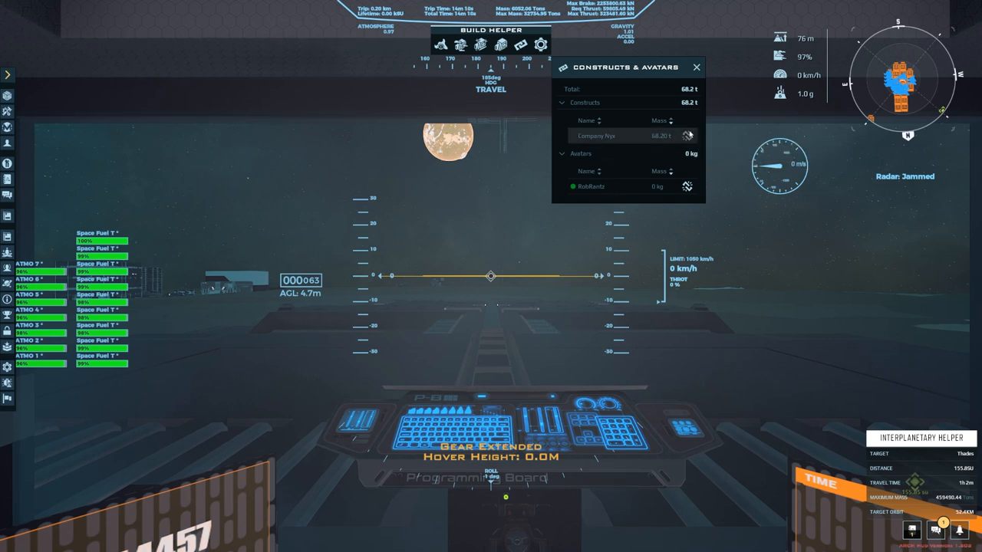
{"action": "mouse_move", "coordinate": [539, 161]}
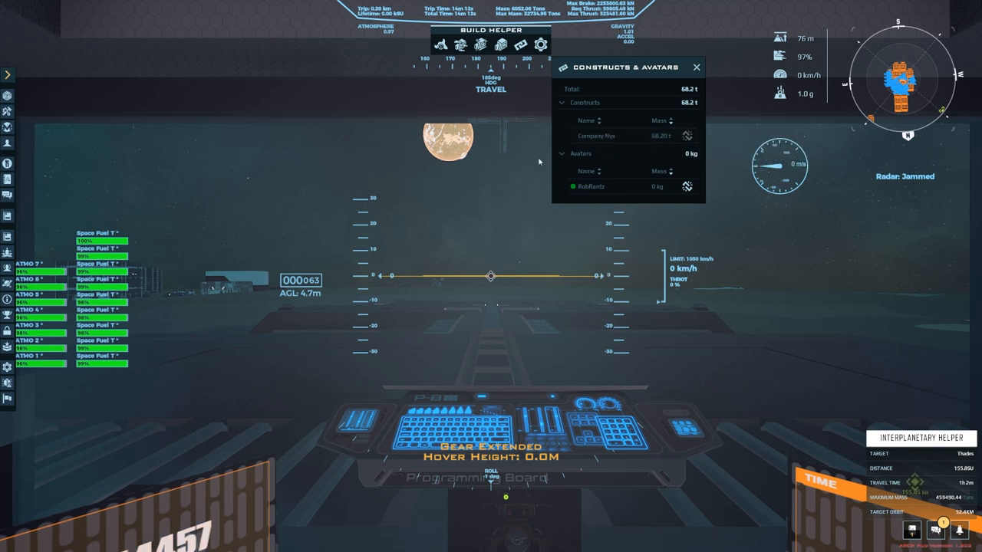
{"action": "mouse_move", "coordinate": [642, 152]}
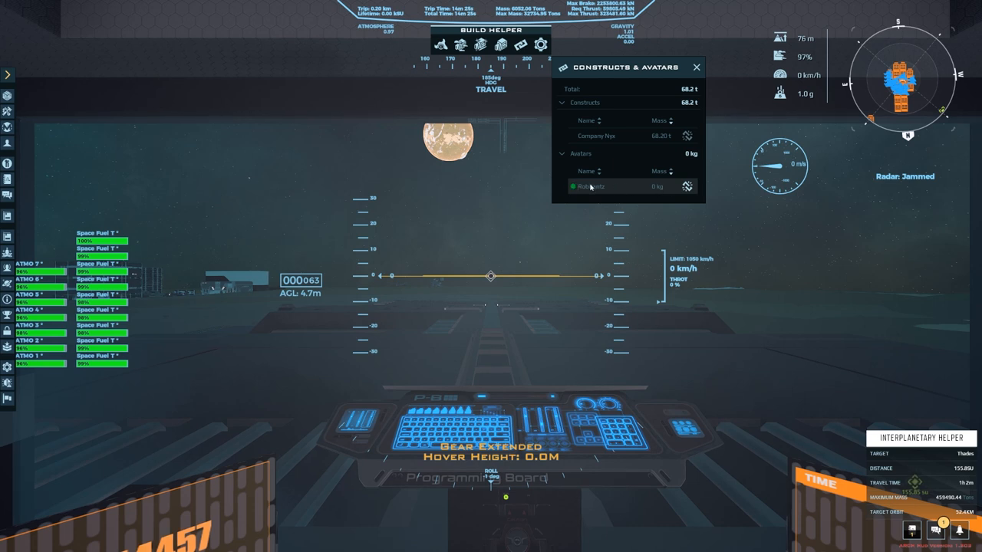
{"action": "mouse_move", "coordinate": [583, 201]}
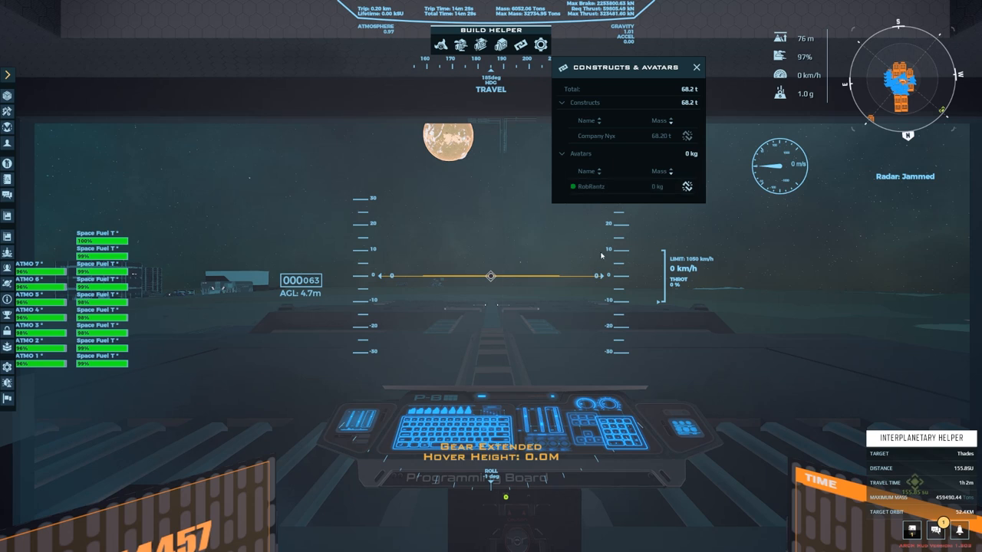
{"action": "mouse_move", "coordinate": [687, 187]}
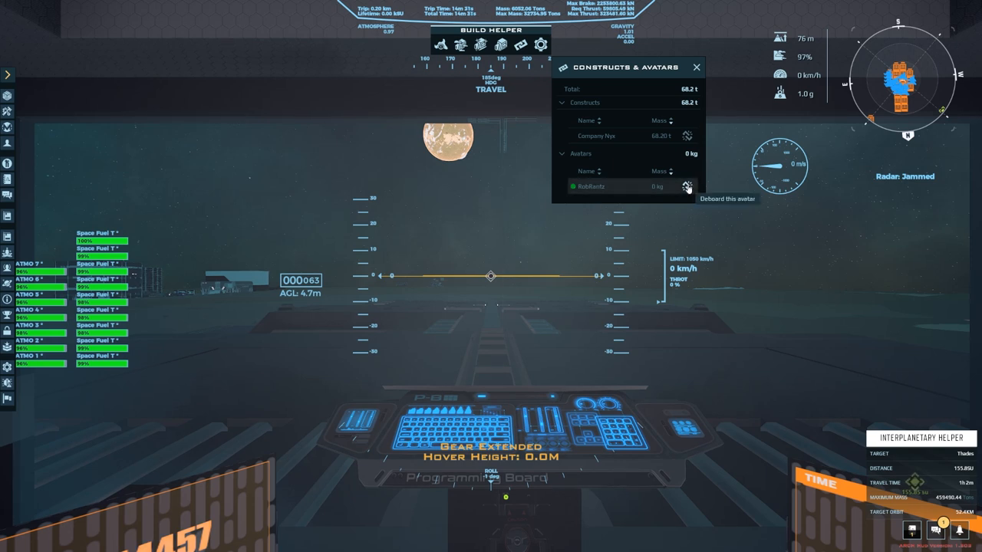
{"action": "left_click", "coordinate": [687, 186]}
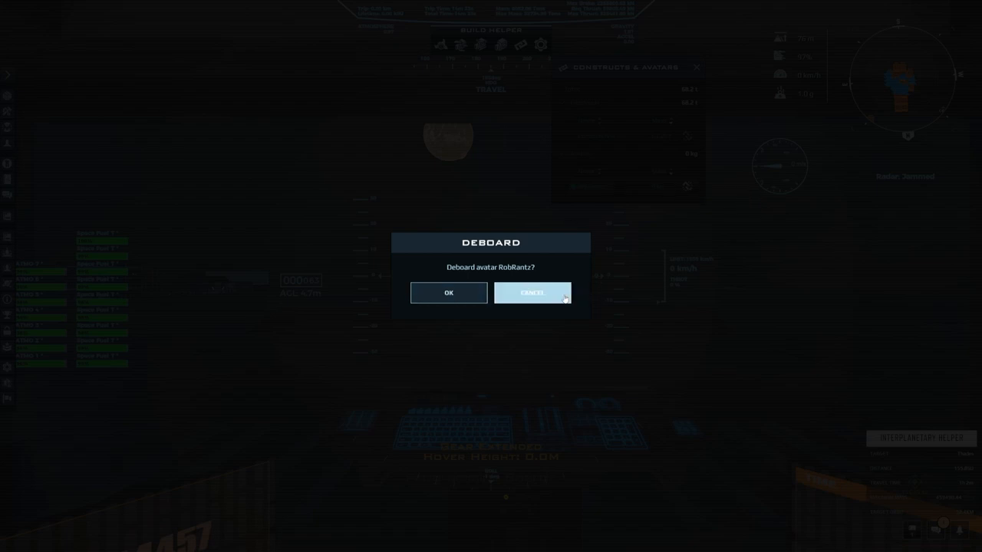
{"action": "left_click", "coordinate": [532, 292]}
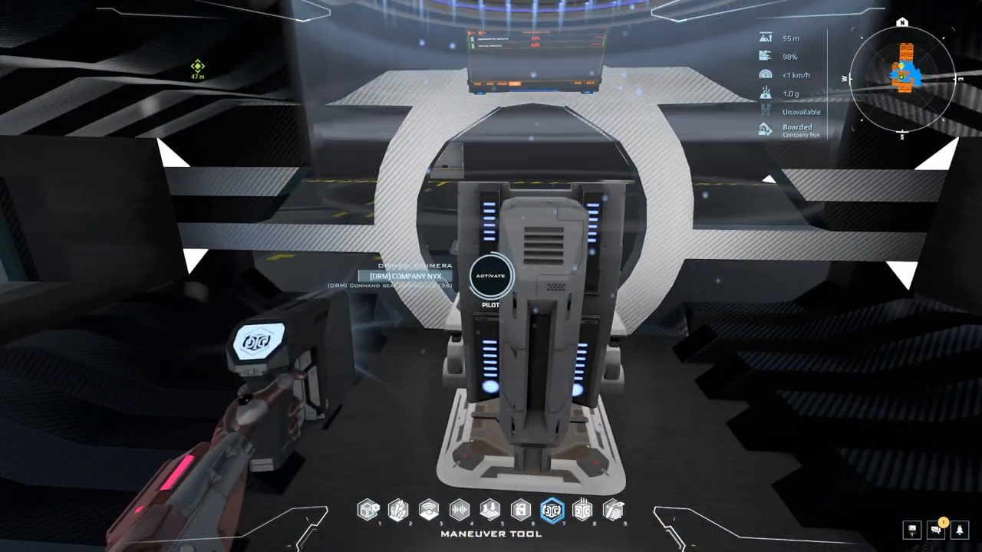
Sit back down at Company Nyx's command seat while docked to Zeus.
{"action": "left_click", "coordinate": [490, 276]}
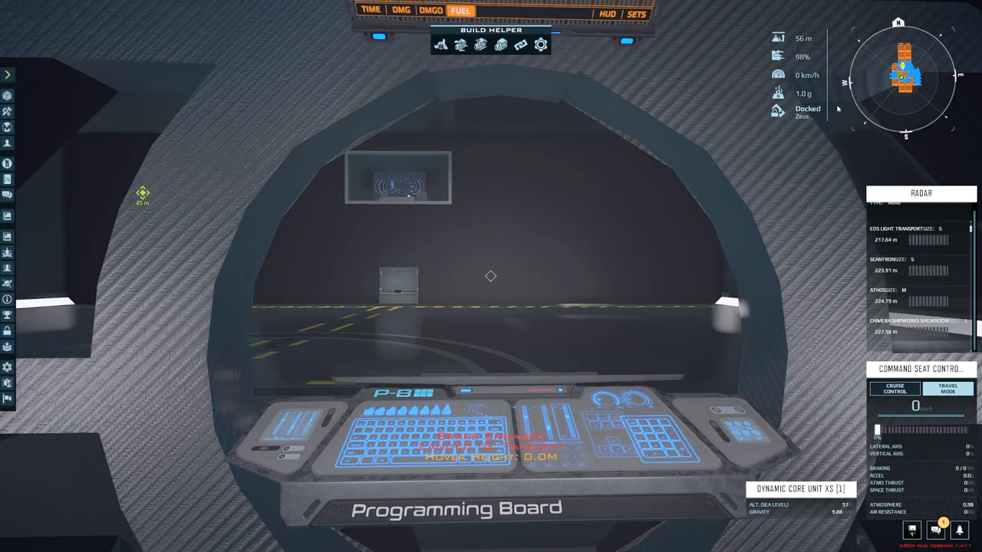
{"action": "mouse_move", "coordinate": [756, 119]}
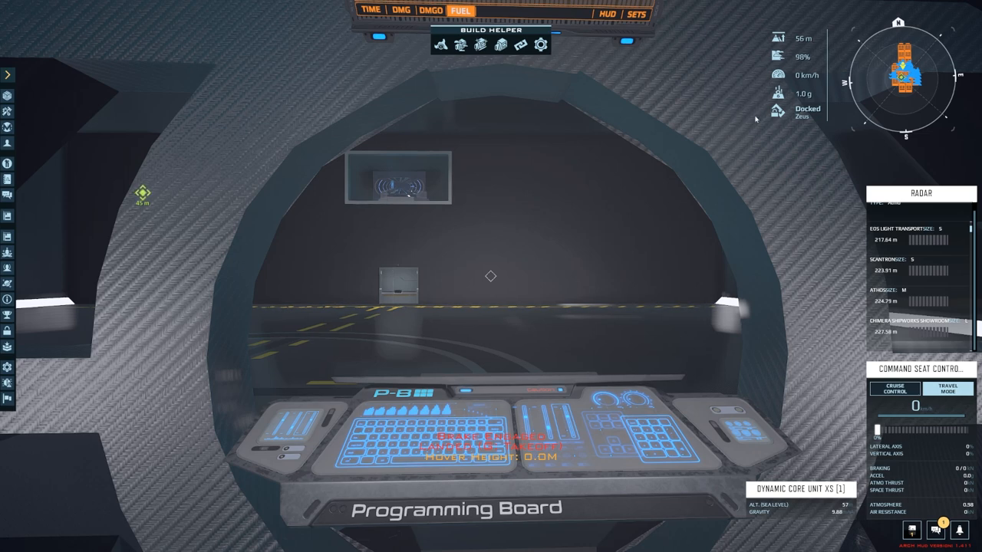
{"action": "mouse_move", "coordinate": [760, 109]}
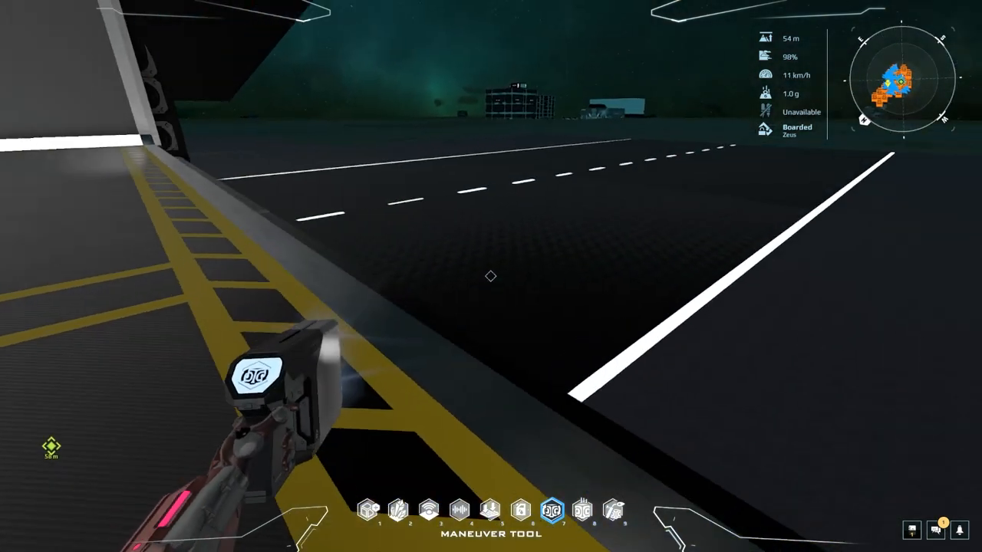
{"action": "mouse_move", "coordinate": [492, 276]}
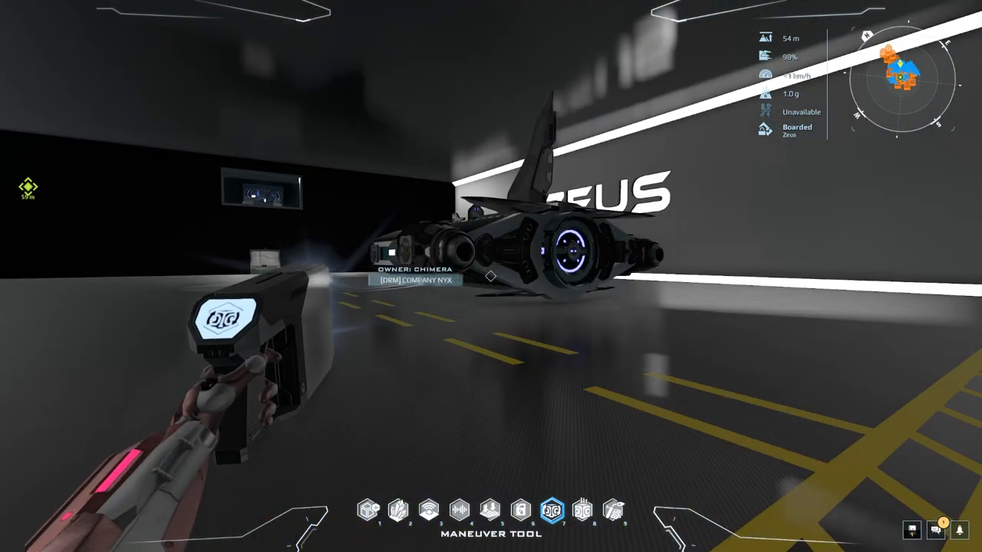